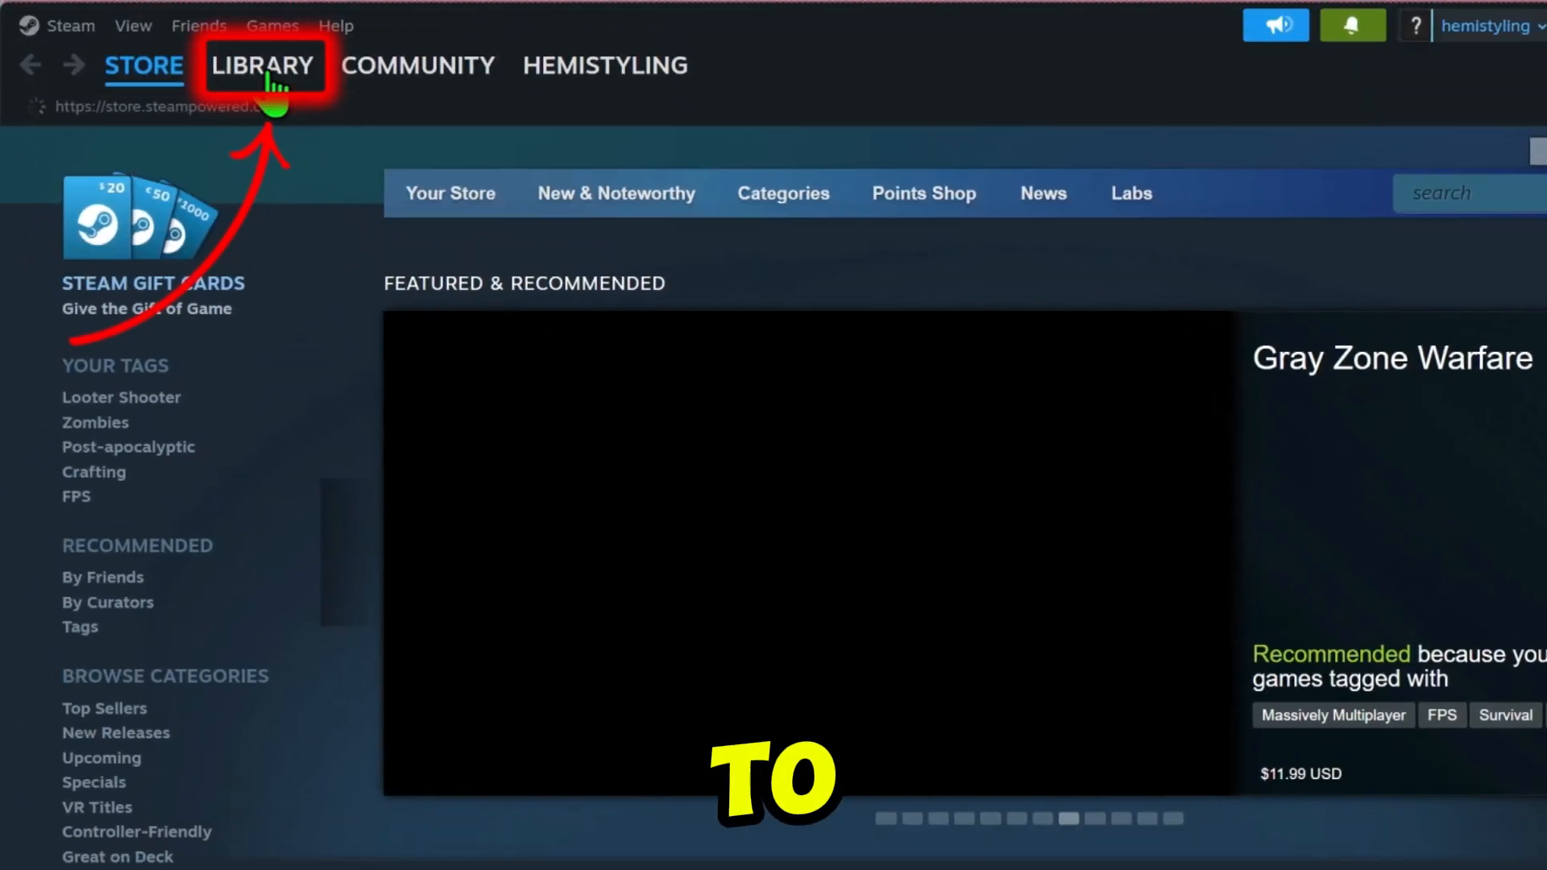
From the Library, start Add a Non-Steam Game to list installed programs
click(262, 64)
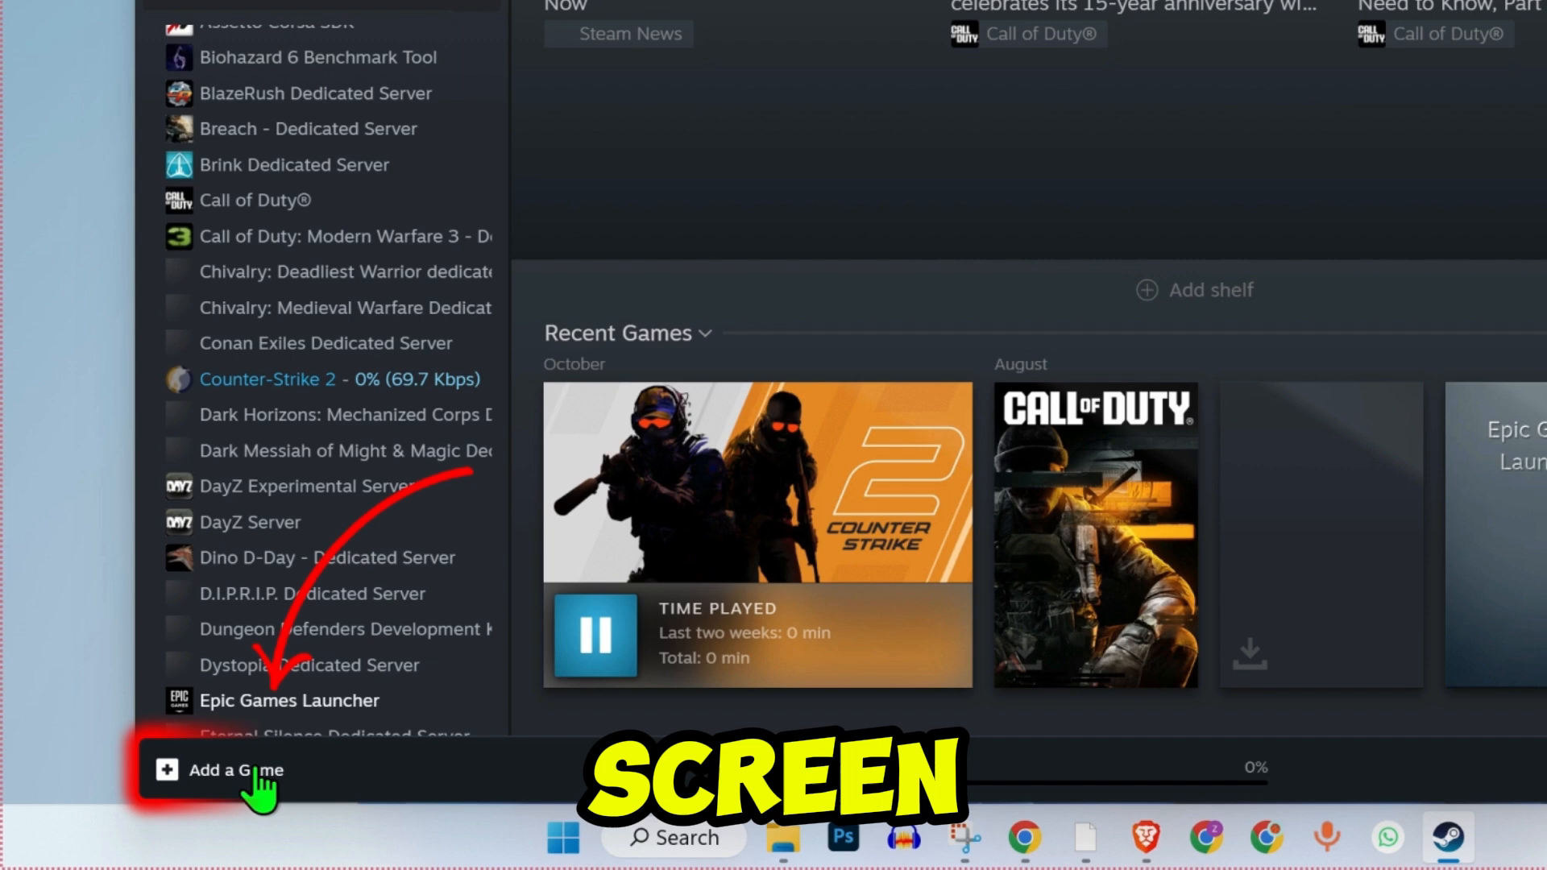
click(233, 771)
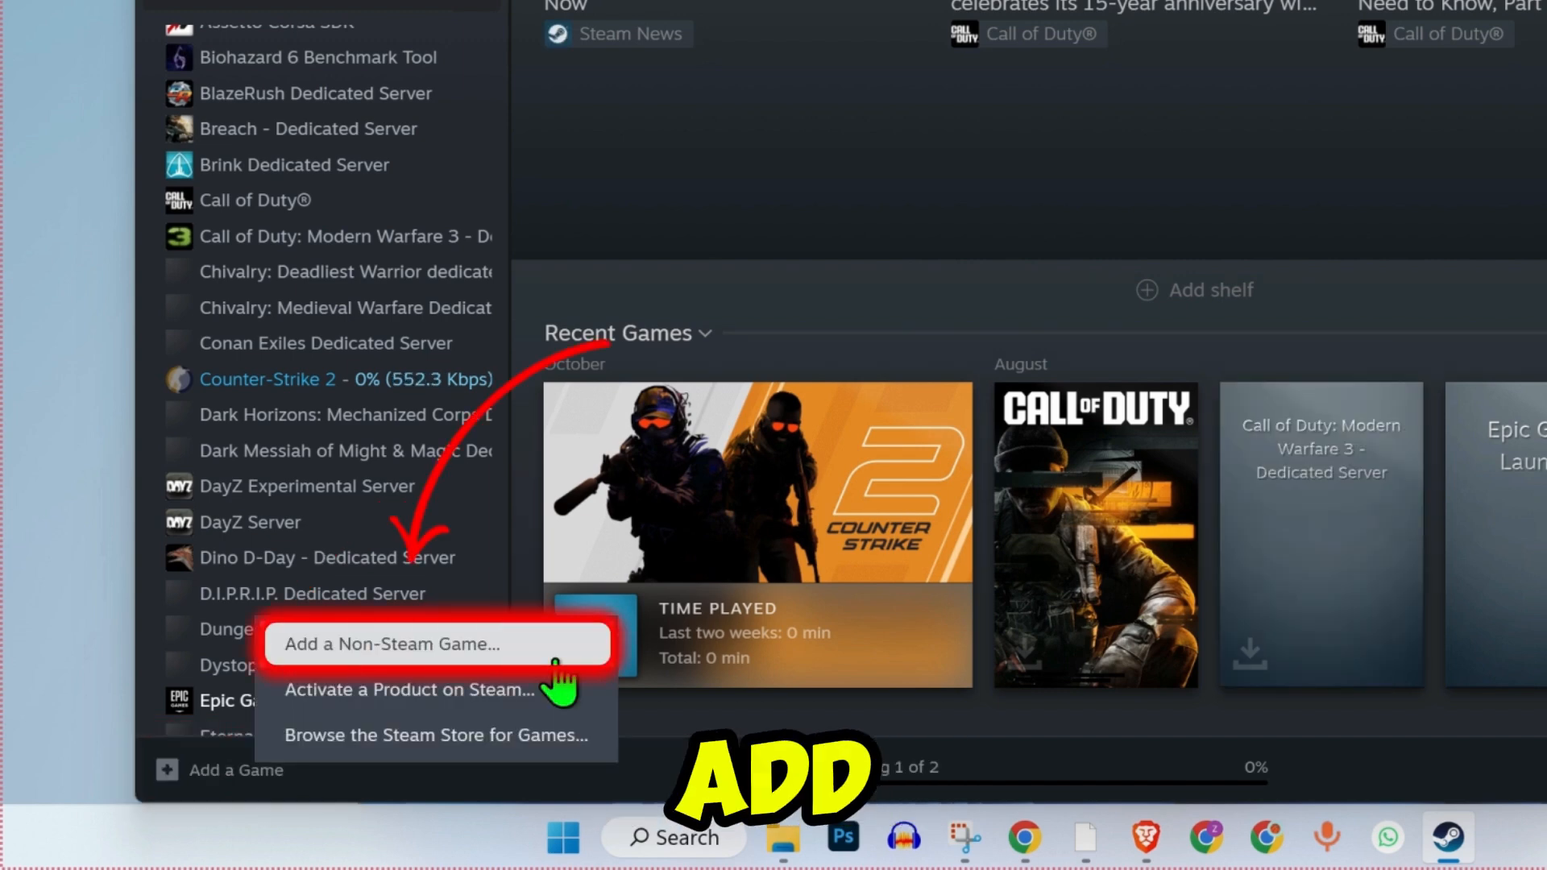
click(390, 643)
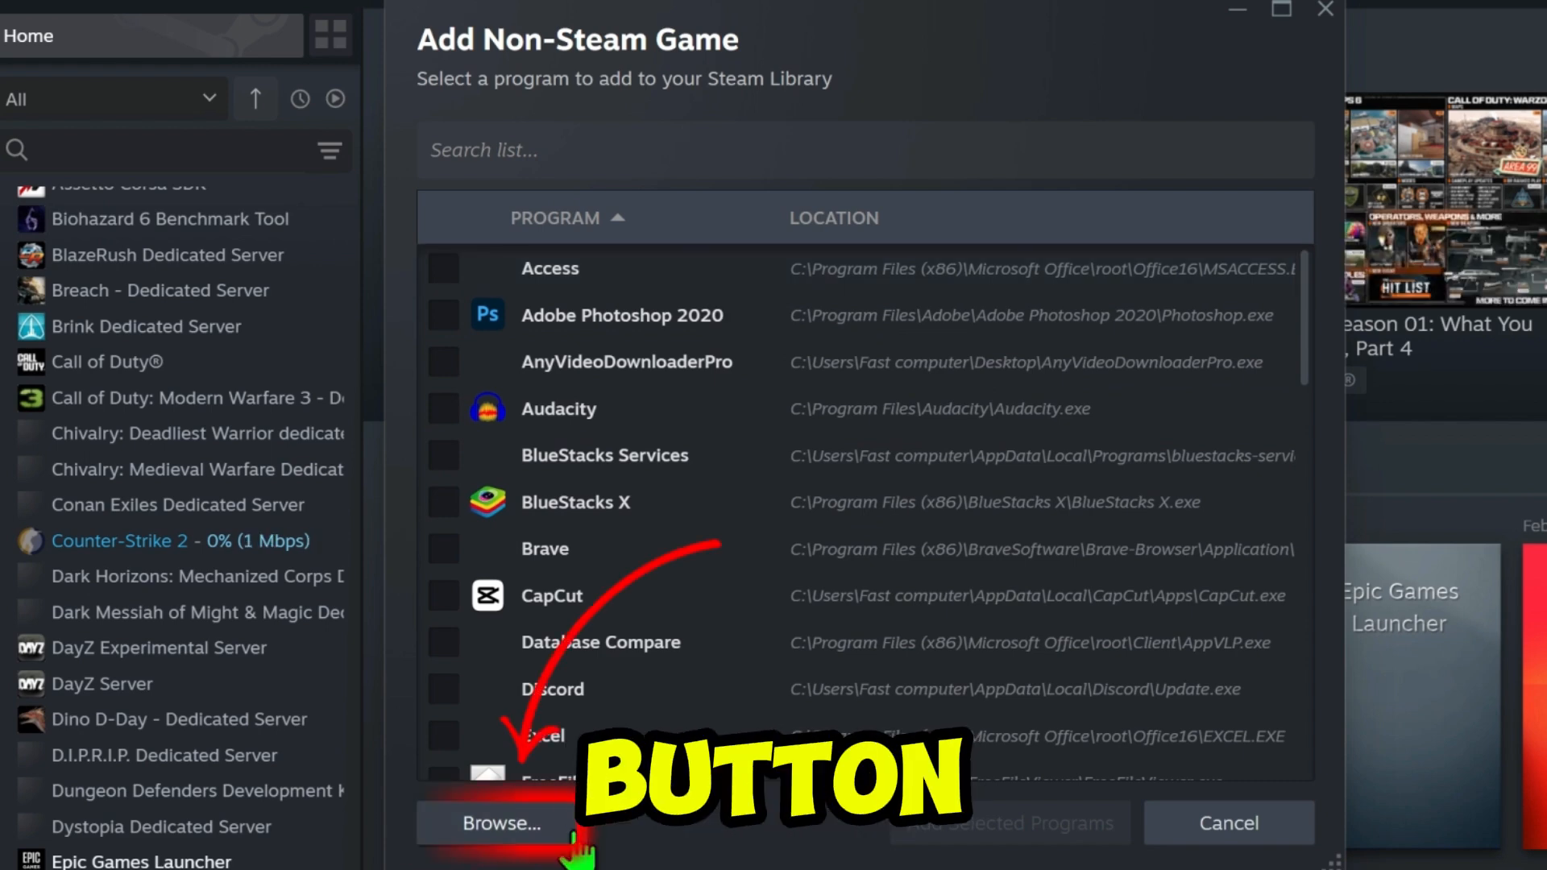
Browse for a game file, then cancel the file picker and the Add Non-Steam Game window
click(500, 824)
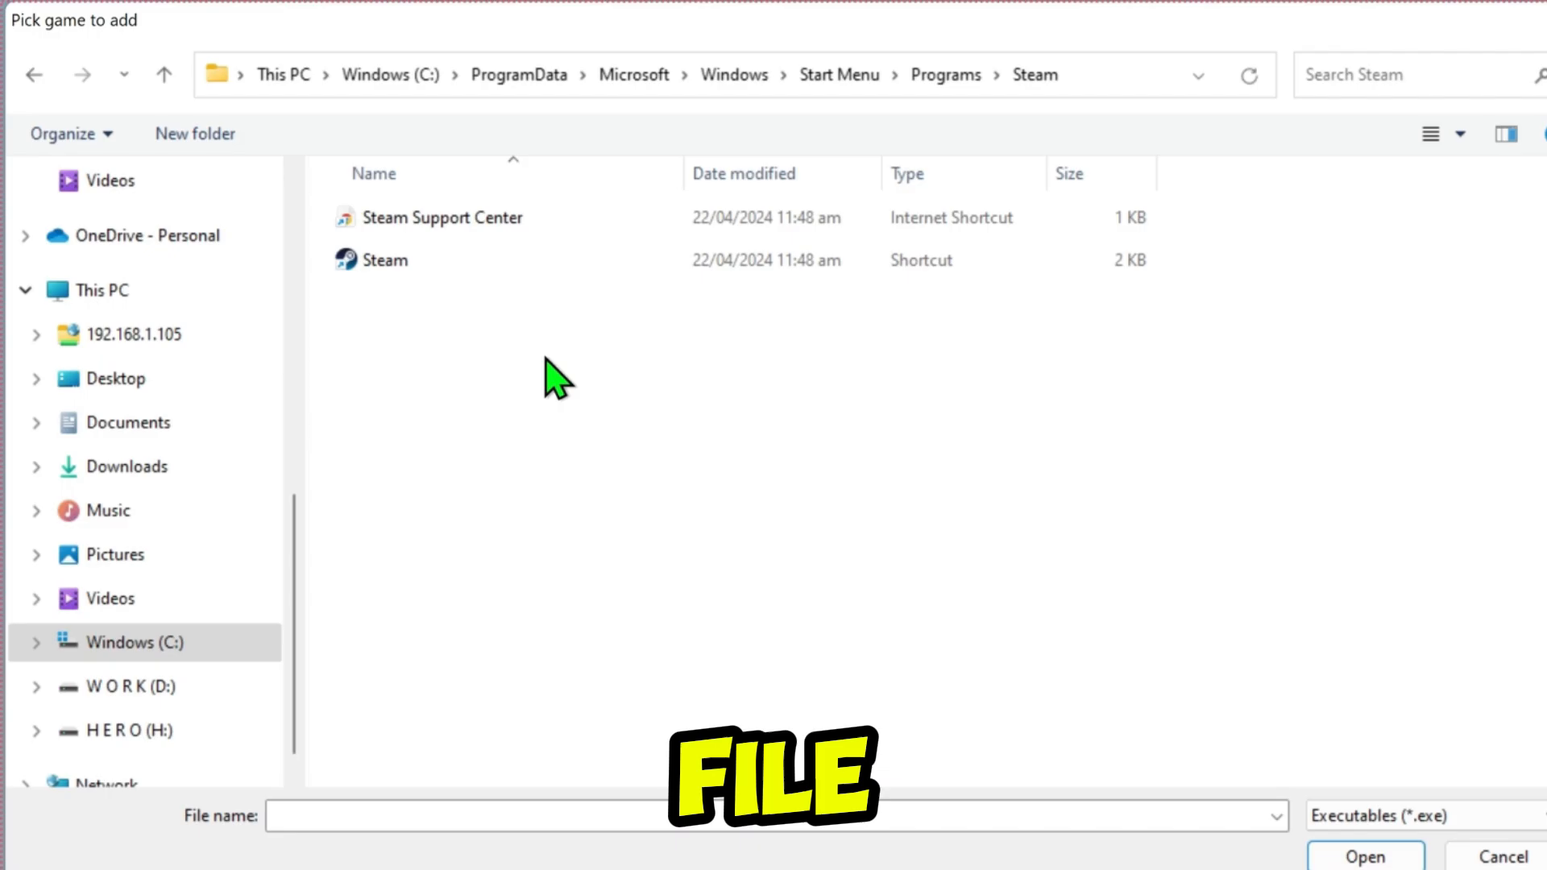
click(1498, 856)
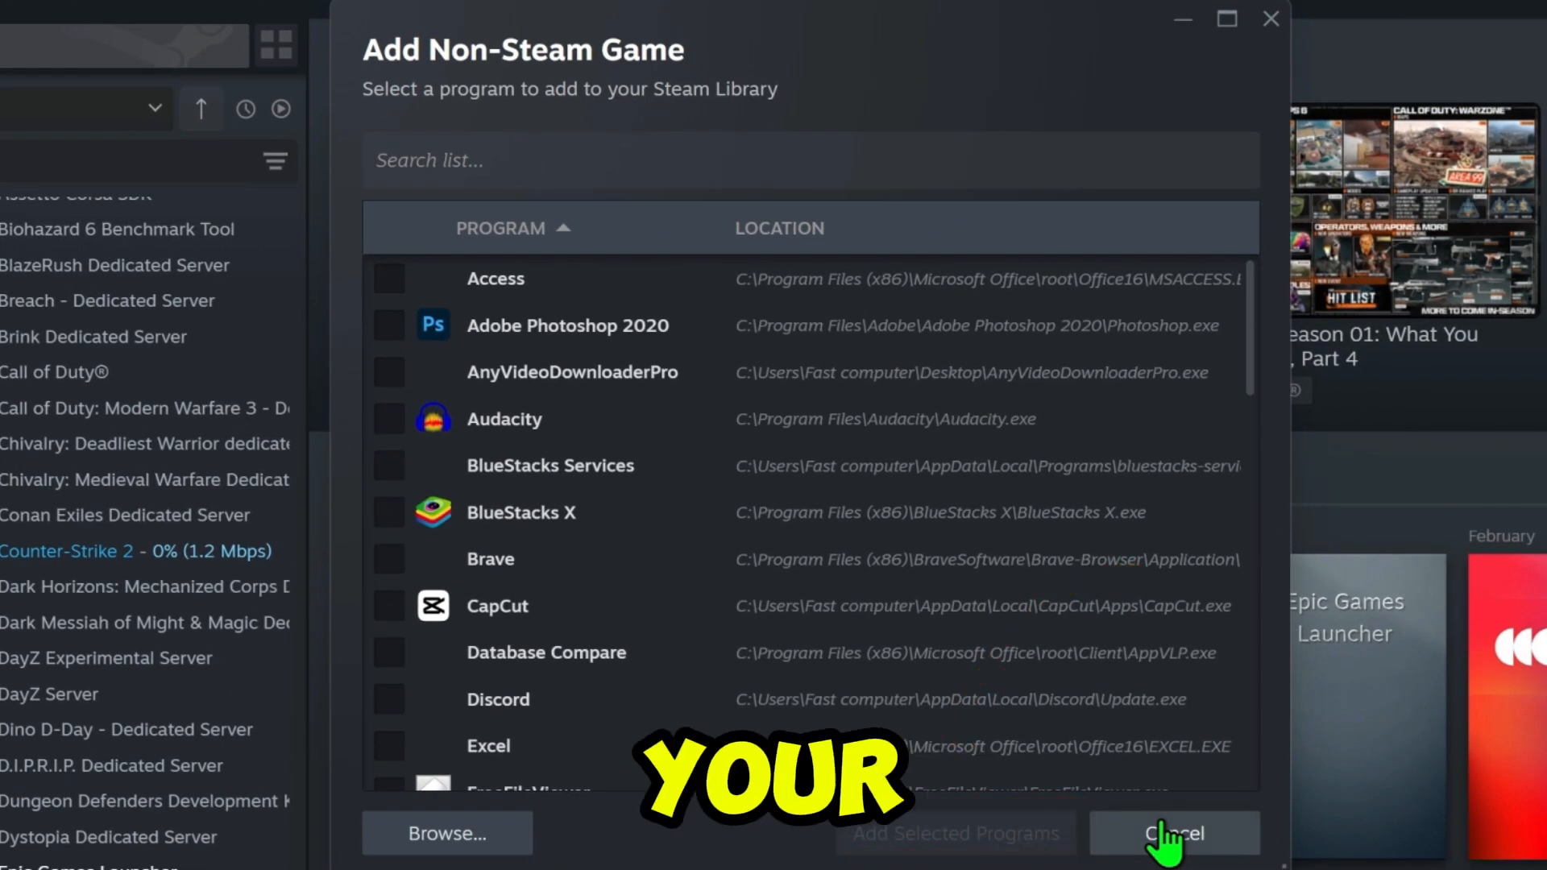
click(1172, 833)
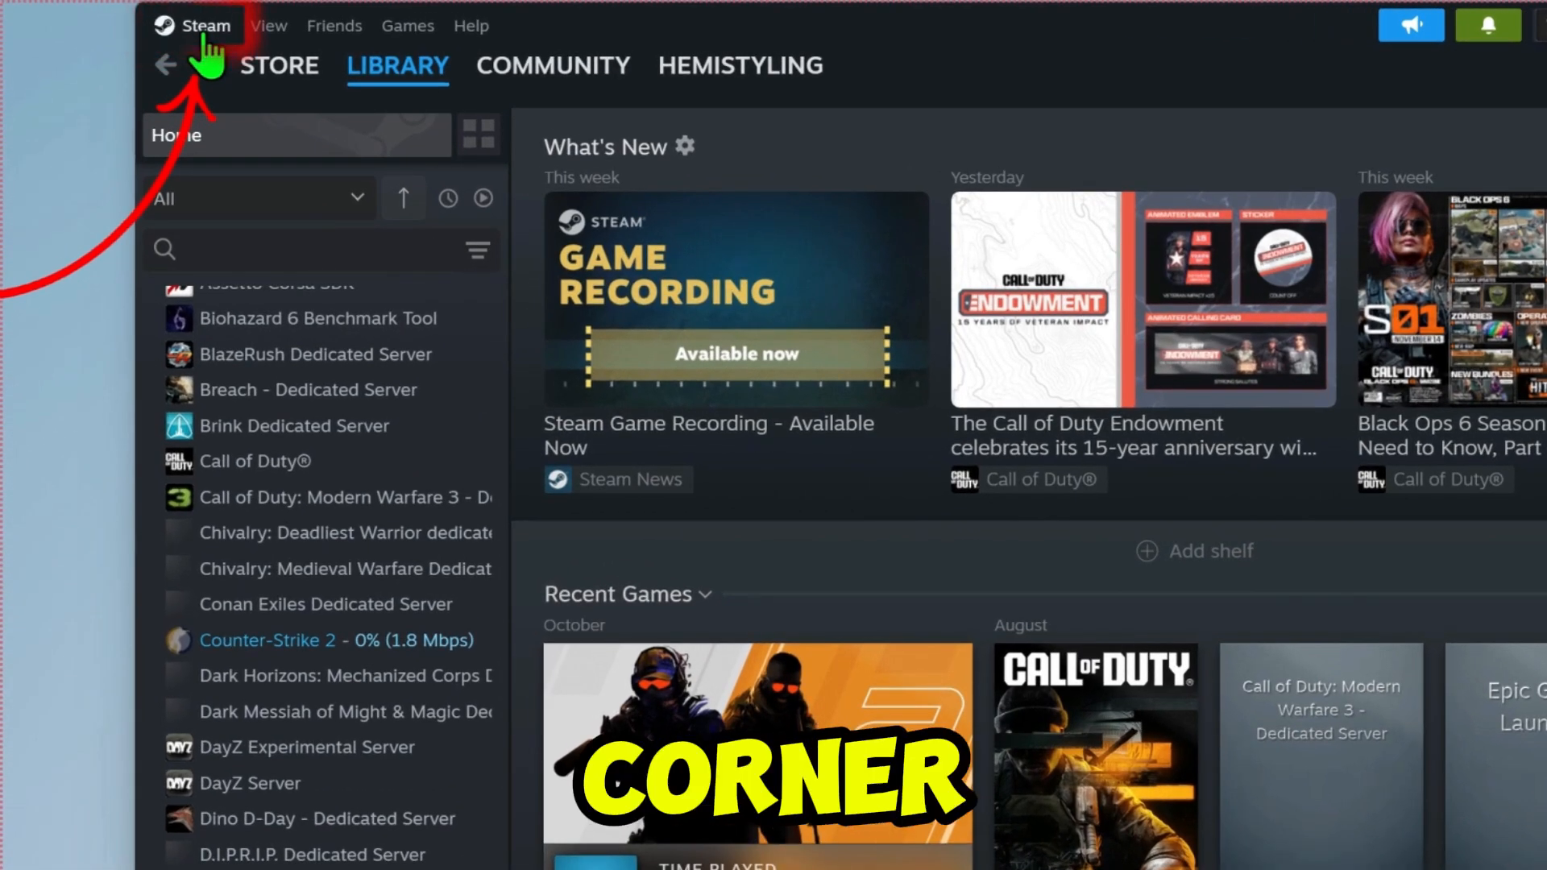
In Steam Settings, review Storage and the drives holding Steam games
click(208, 26)
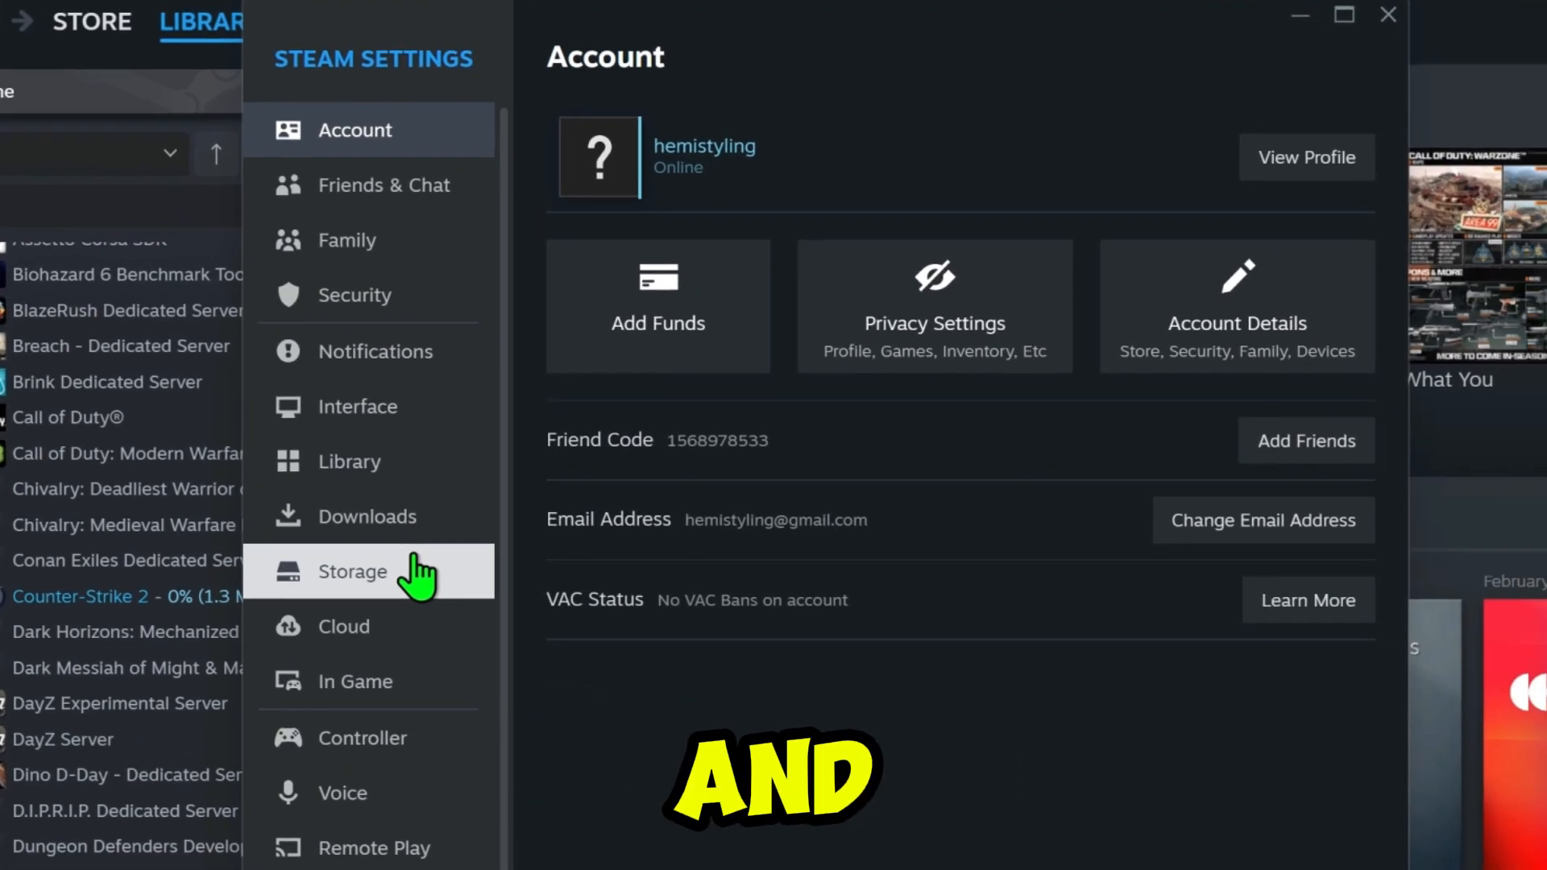
click(351, 570)
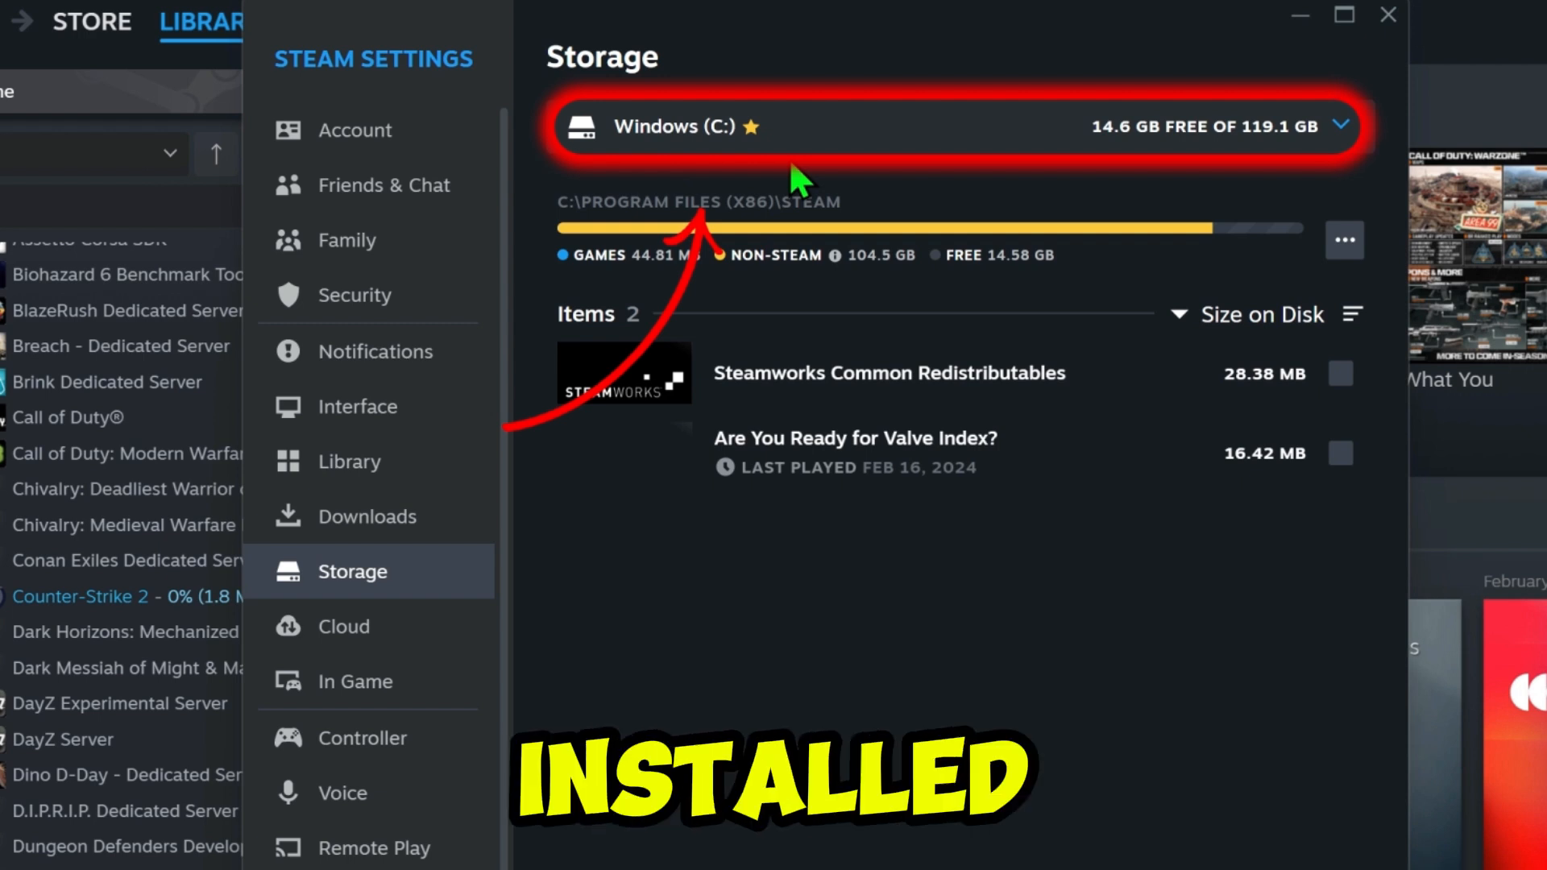
click(1343, 125)
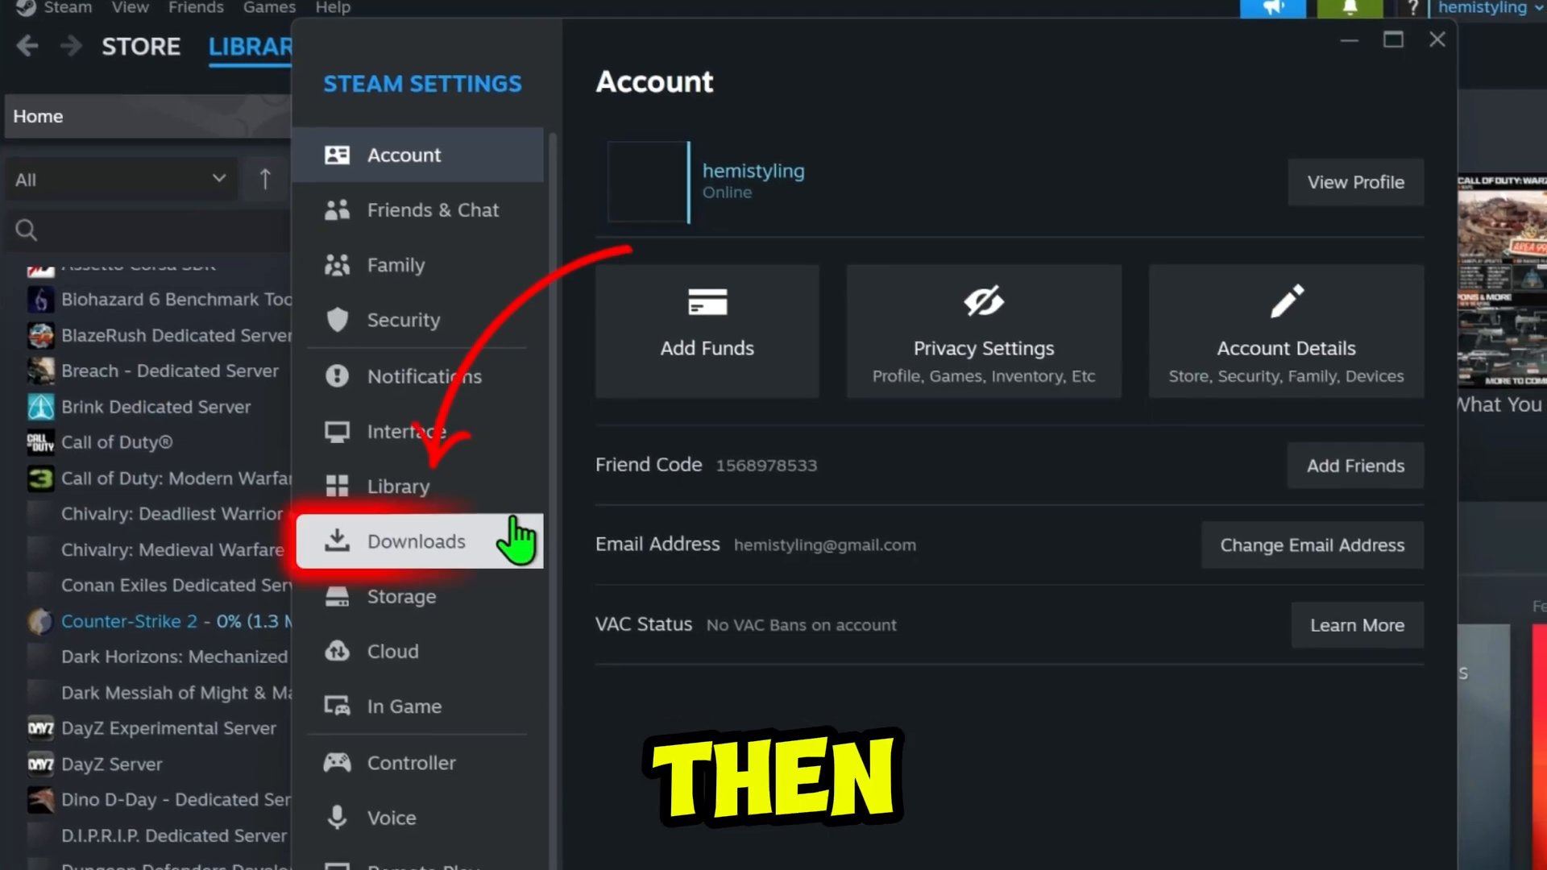
In Downloads settings, clear the download cache so Steam restarts
click(418, 542)
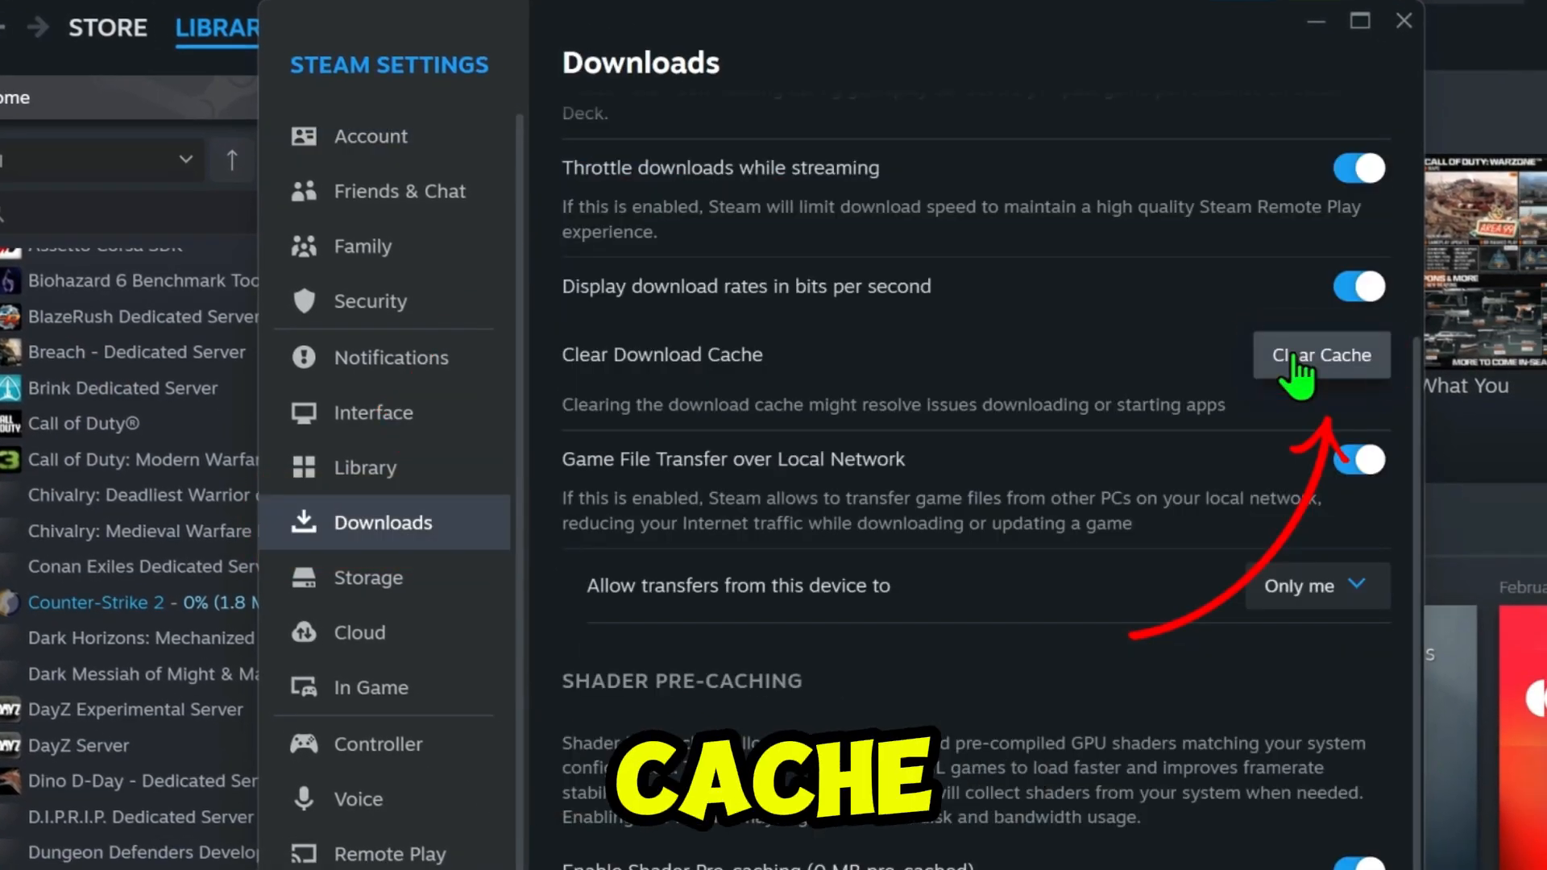
click(1322, 354)
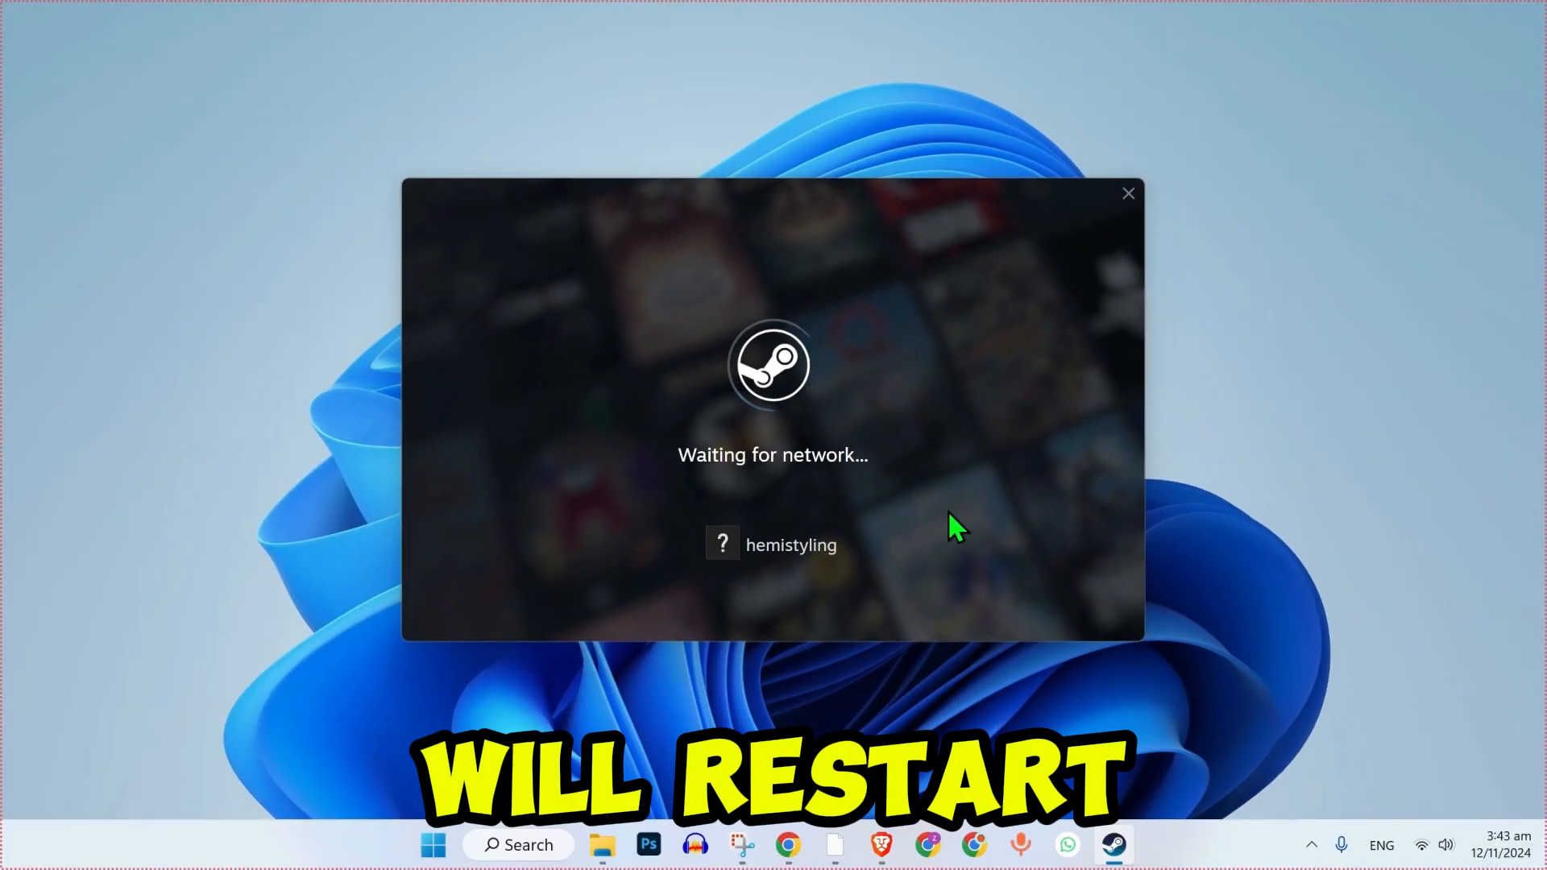